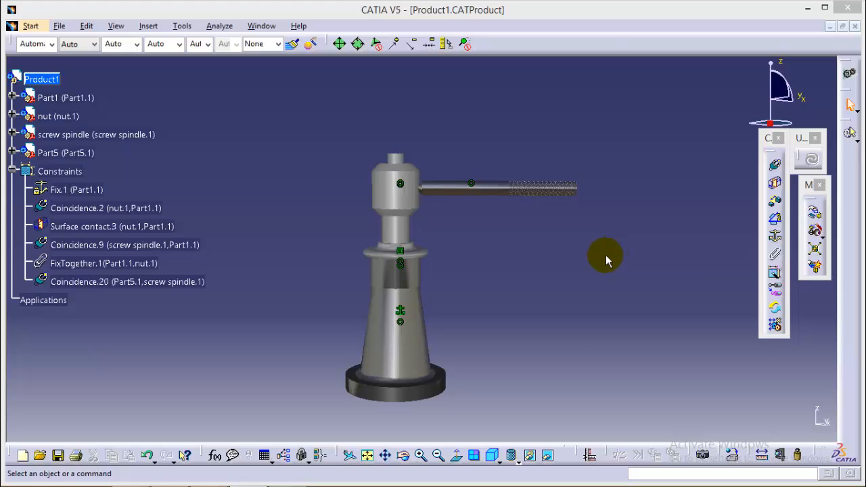
{"action": "mouse_move", "coordinate": [600, 263]}
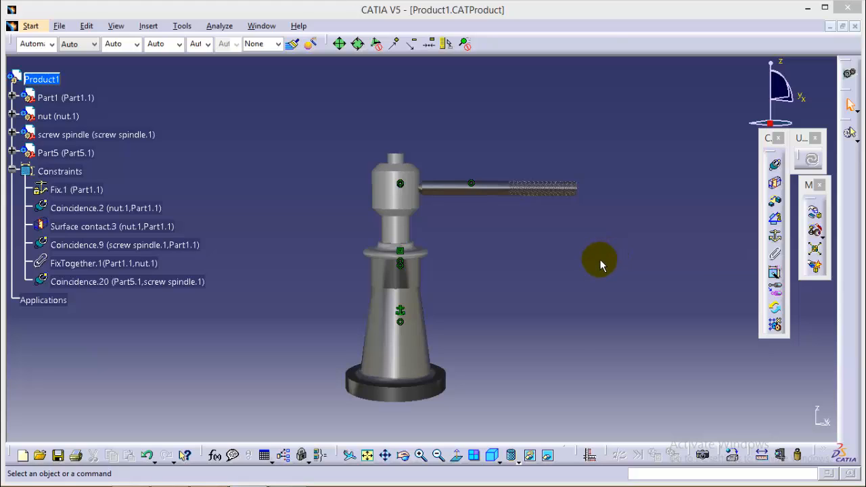
{"action": "mouse_move", "coordinate": [583, 280]}
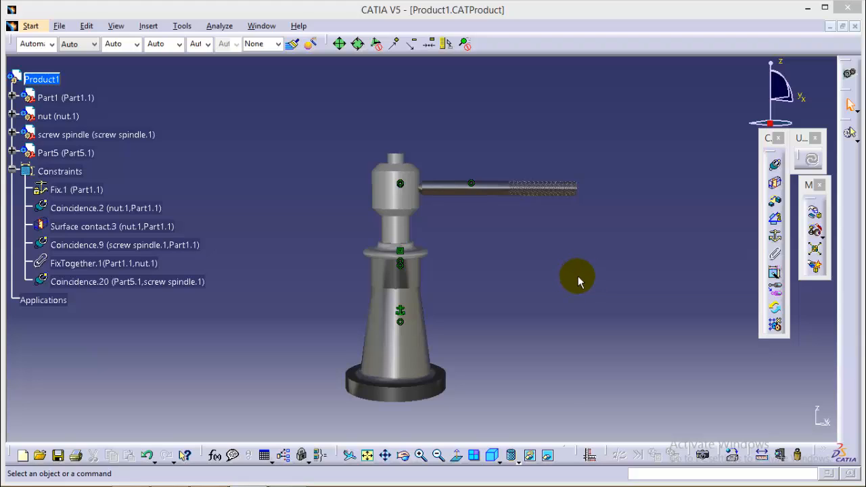
{"action": "mouse_move", "coordinate": [565, 264]}
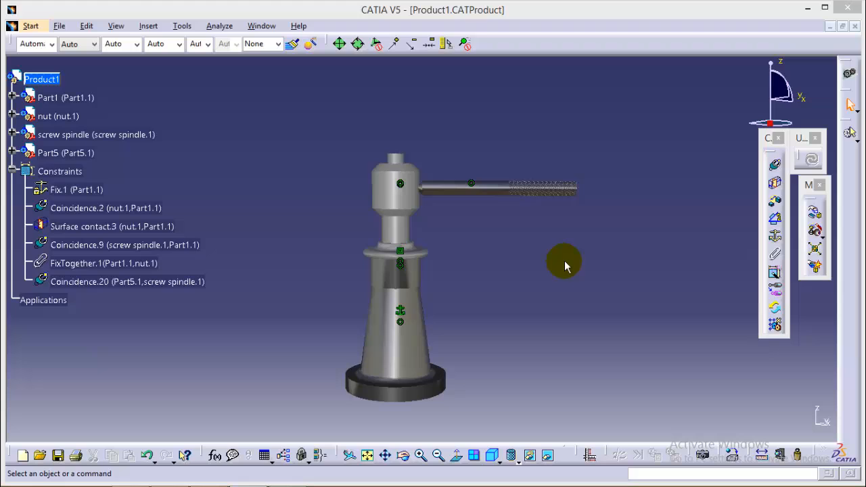
{"action": "mouse_move", "coordinate": [553, 257]}
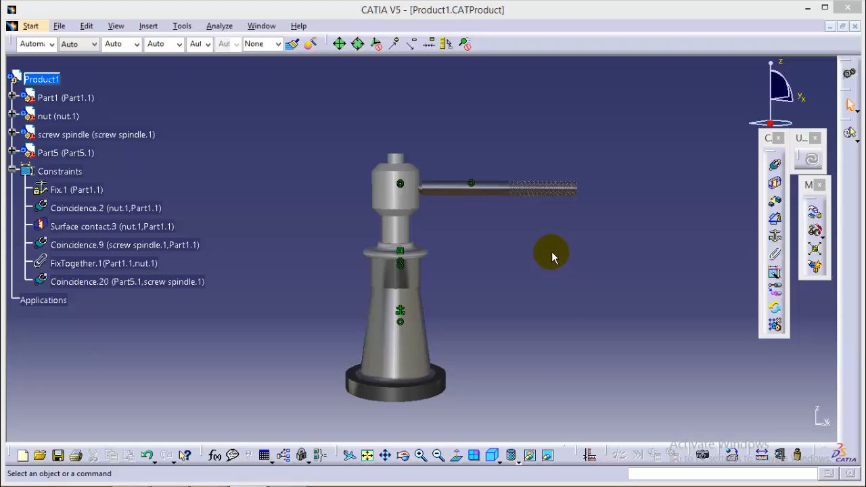
{"action": "mouse_move", "coordinate": [466, 300]}
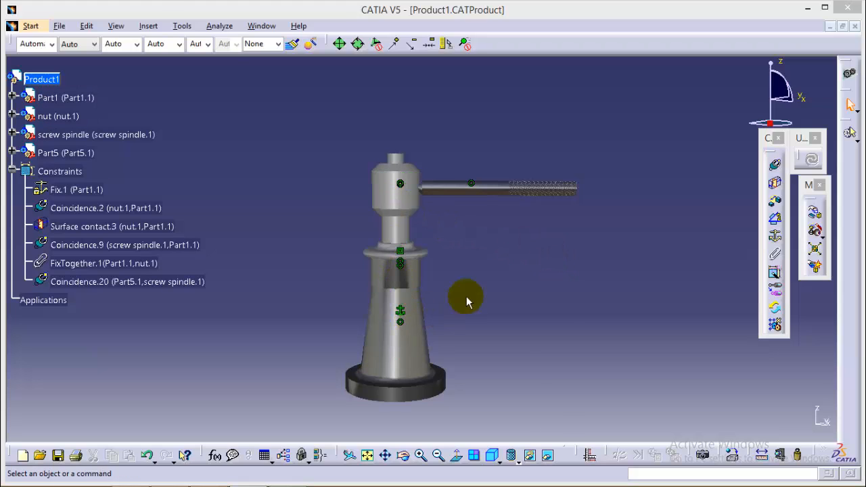
Step: Insert cup.CATPart as an existing component, adding it to the product tree as Part4
{"action": "left_click", "coordinate": [149, 26]}
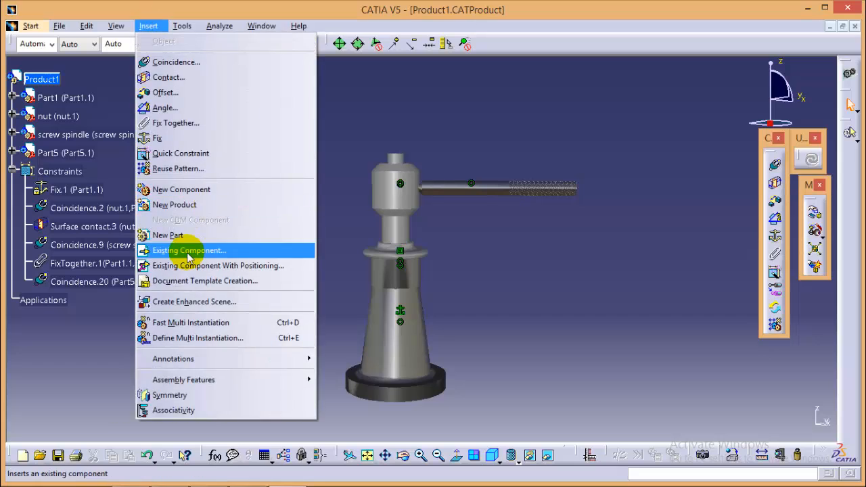
{"action": "left_click", "coordinate": [190, 250]}
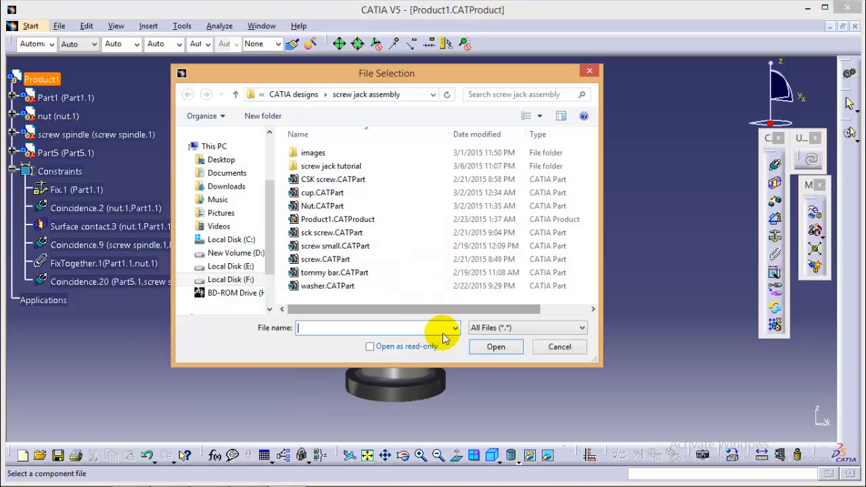
{"action": "left_click", "coordinate": [322, 192]}
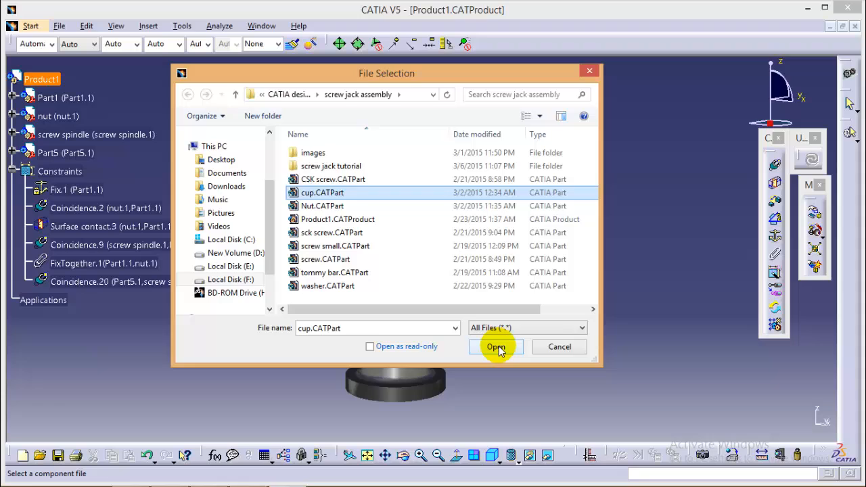
{"action": "left_click", "coordinate": [495, 346]}
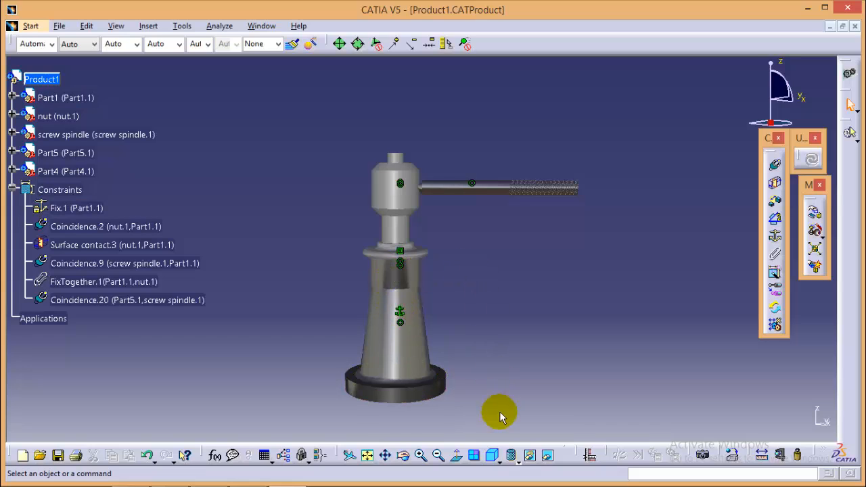
Step: Use Manipulation along the Z axis to lift the cup above the screw spindle
{"action": "left_click", "coordinate": [530, 455]}
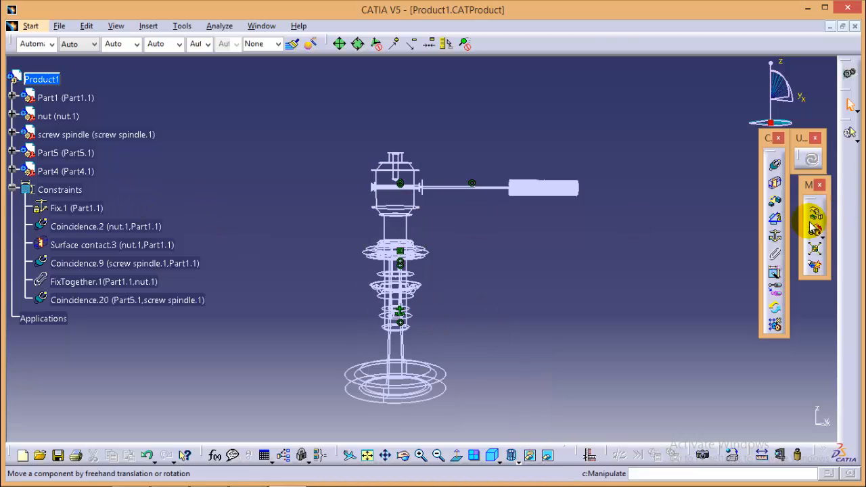
{"action": "left_click", "coordinate": [815, 215]}
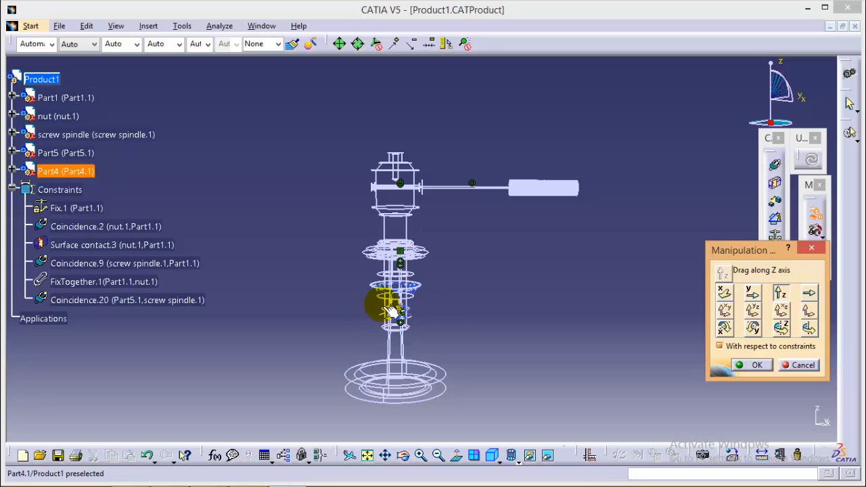
{"action": "left_click_drag", "start_coordinate": [395, 309], "coordinate": [395, 105]}
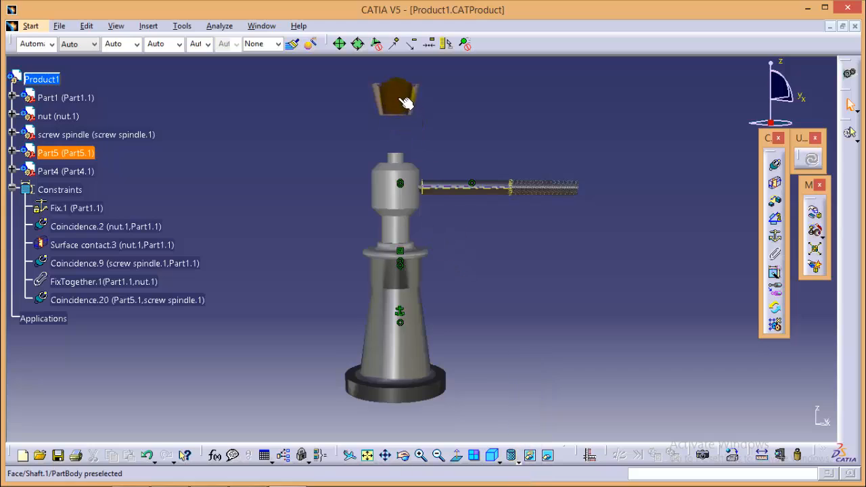
{"action": "left_click", "coordinate": [511, 246]}
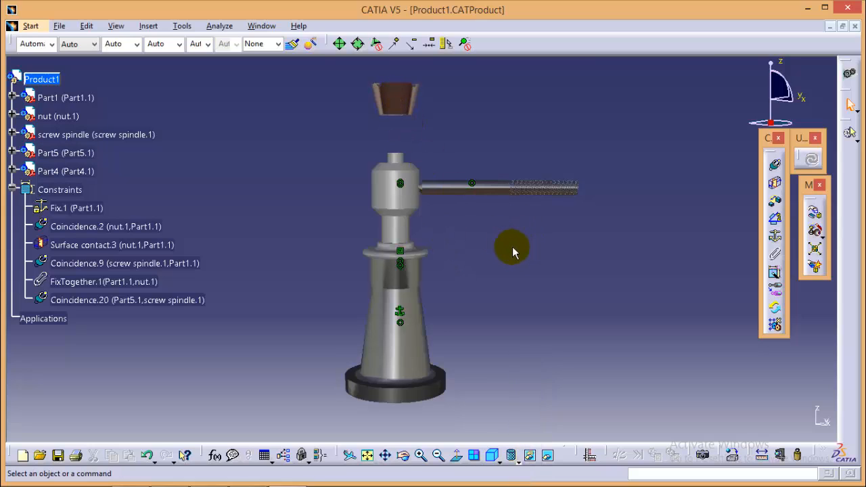
{"action": "mouse_move", "coordinate": [497, 302]}
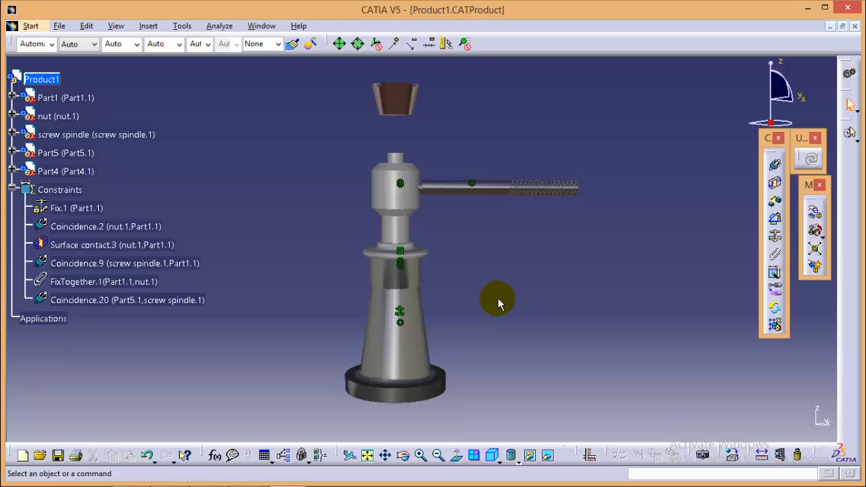
{"action": "mouse_move", "coordinate": [488, 262]}
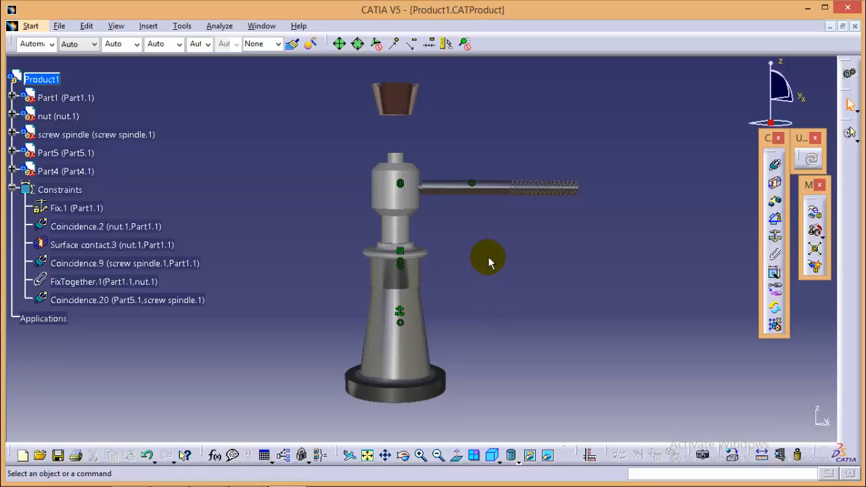
{"action": "mouse_move", "coordinate": [490, 246]}
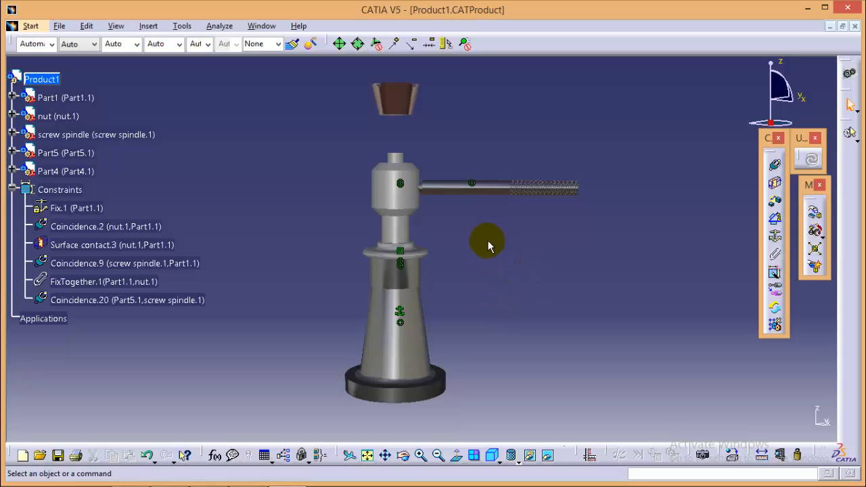
{"action": "mouse_move", "coordinate": [754, 178]}
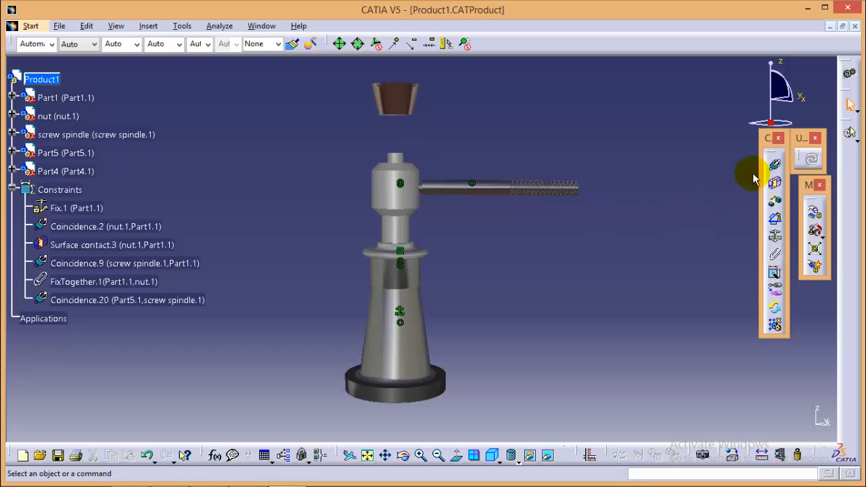
{"action": "mouse_move", "coordinate": [395, 98]}
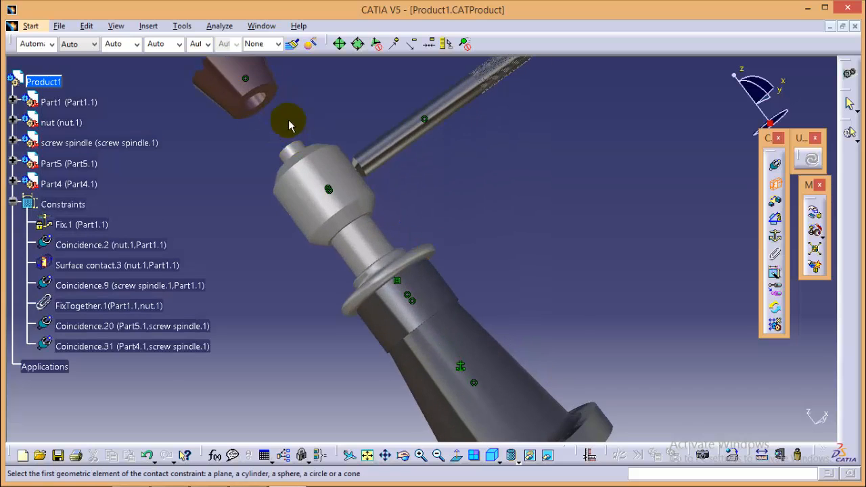
Step: Select the cup surface for the contact constraint with the spindle face
{"action": "left_click", "coordinate": [256, 95]}
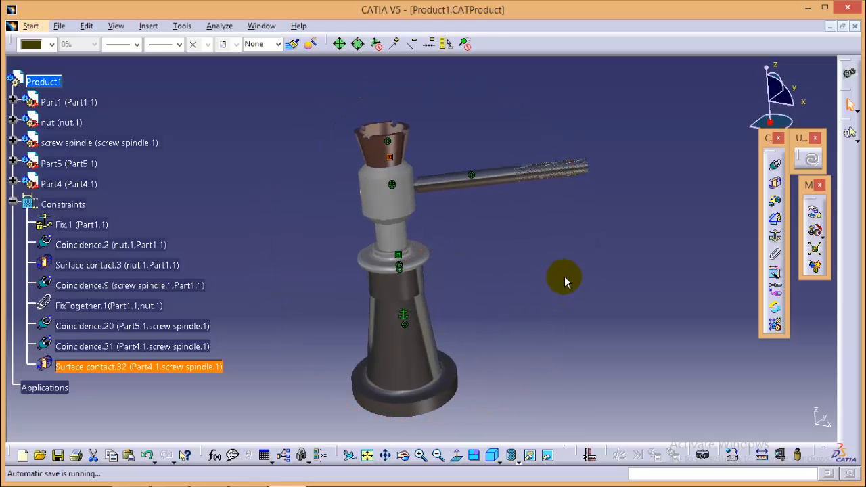
{"action": "mouse_move", "coordinate": [548, 264]}
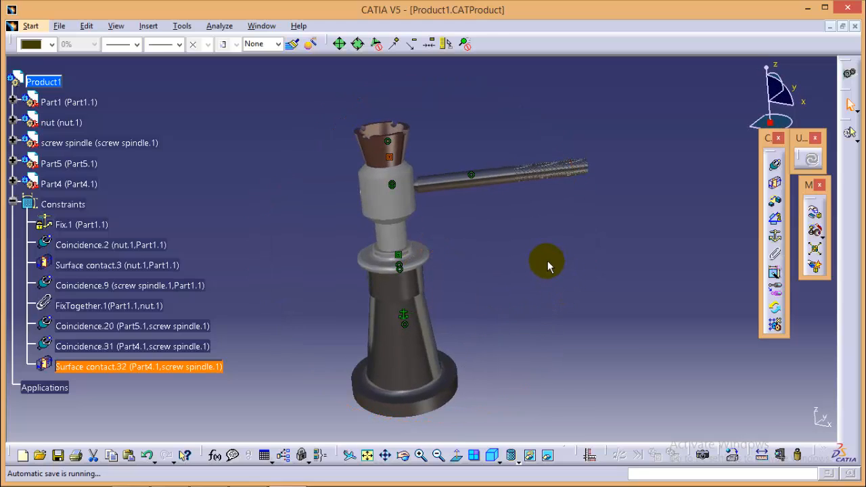
{"action": "mouse_move", "coordinate": [536, 262]}
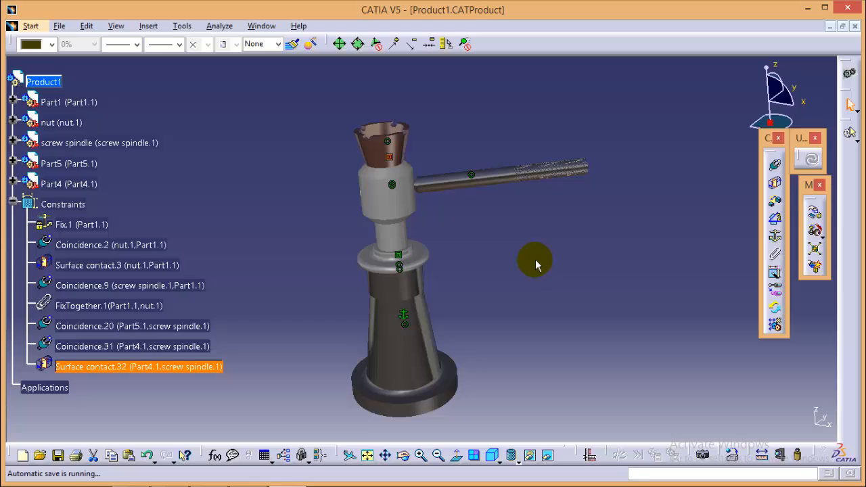
{"action": "mouse_move", "coordinate": [541, 265]}
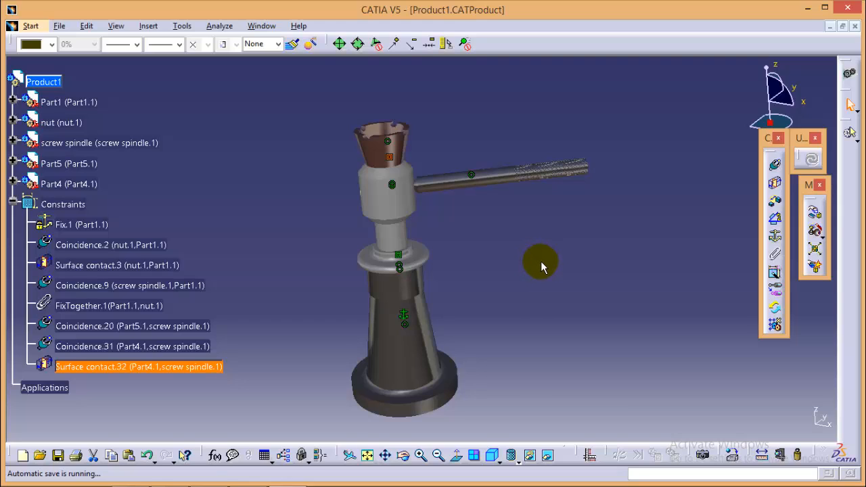
{"action": "mouse_move", "coordinate": [502, 213]}
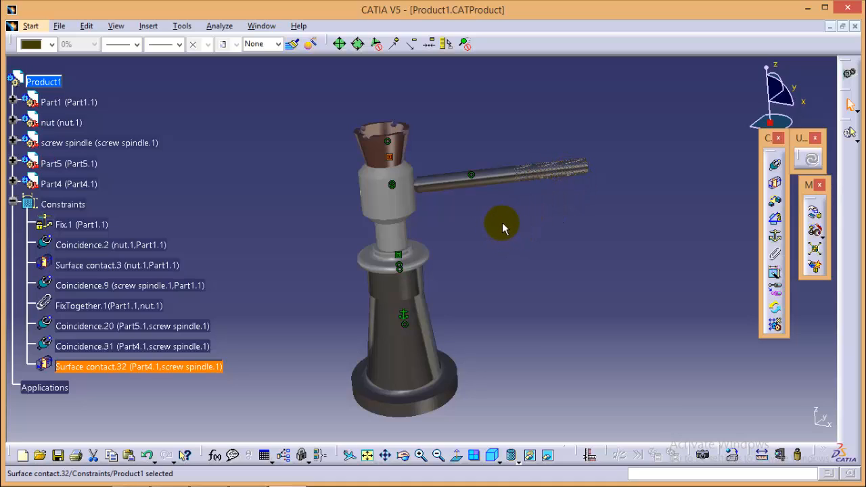
{"action": "mouse_move", "coordinate": [514, 273]}
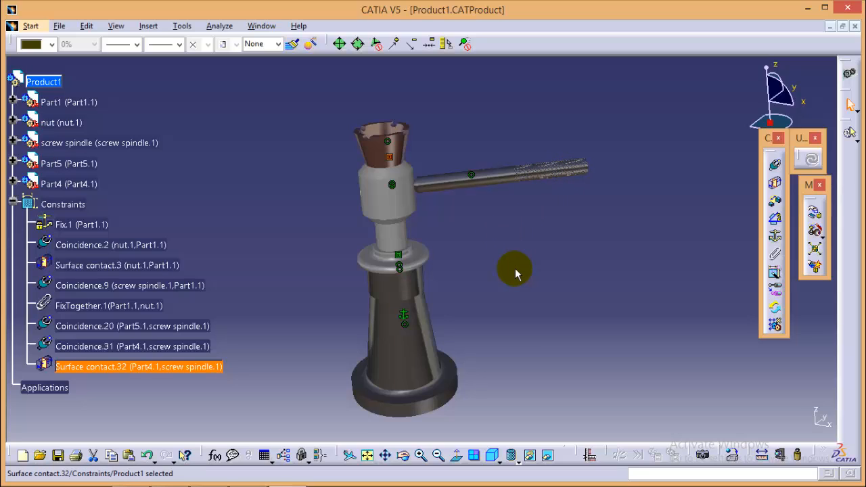